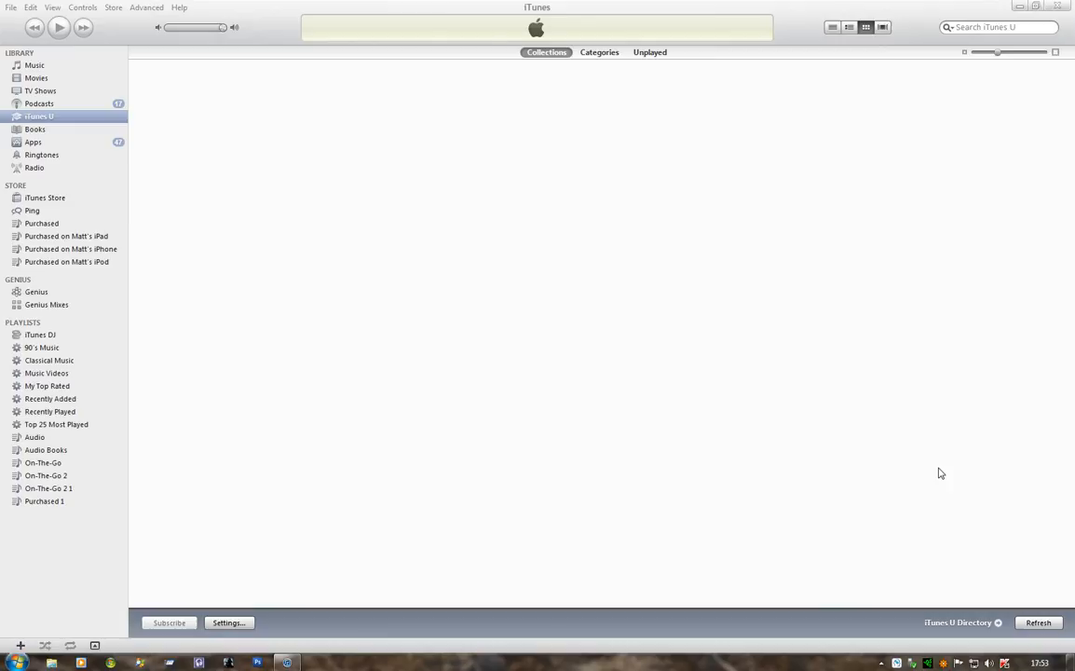
{"action": "mouse_move", "coordinate": [463, 262]}
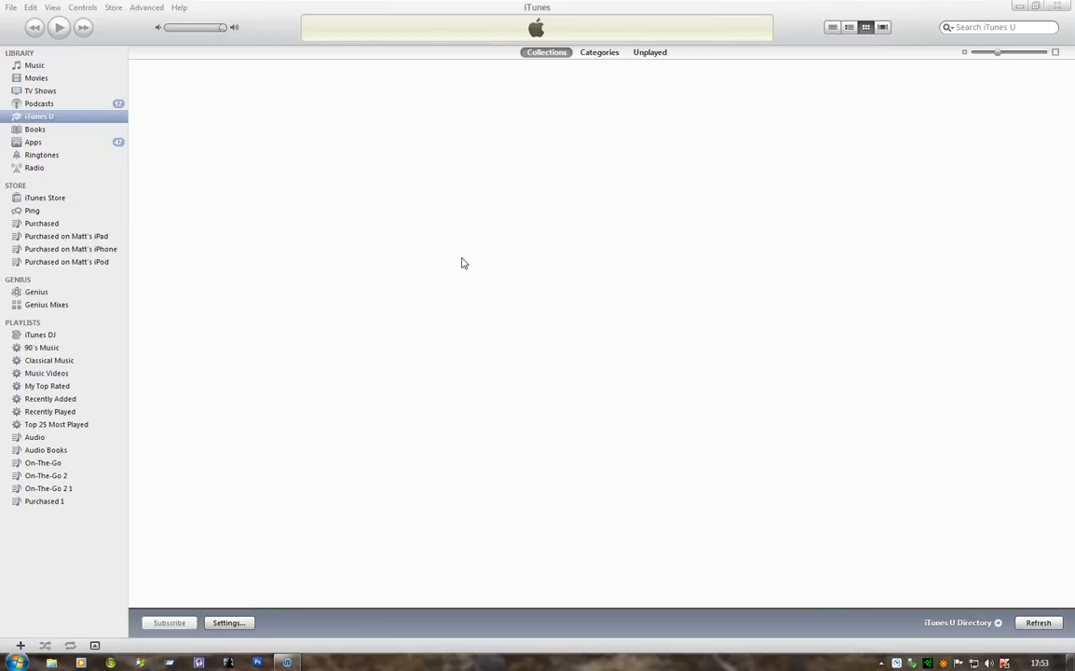
{"action": "mouse_move", "coordinate": [599, 233]}
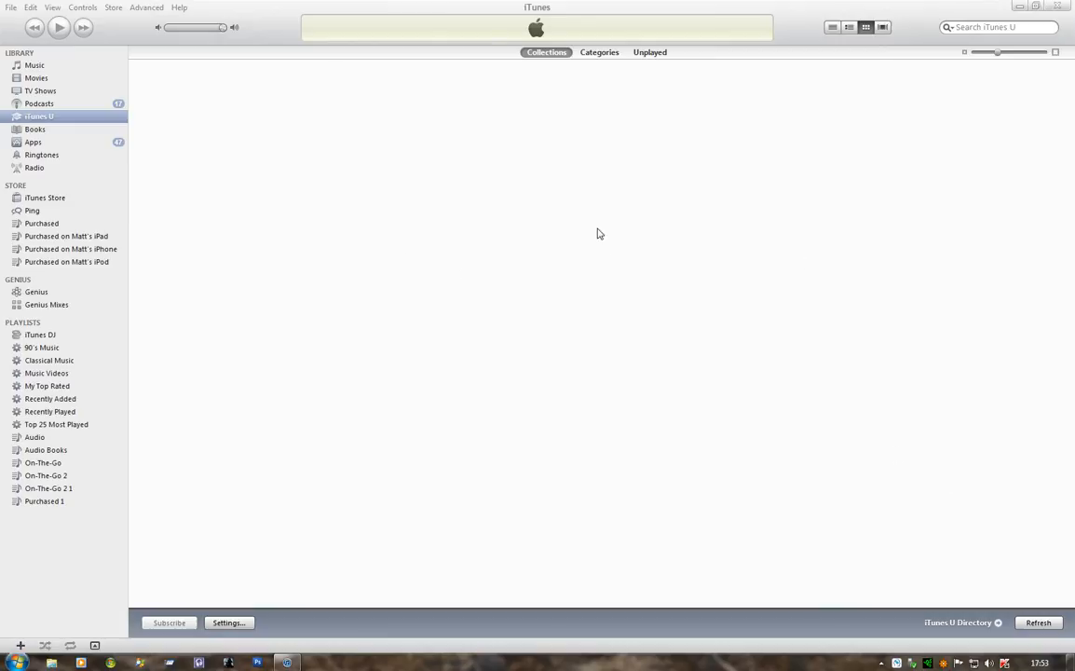
{"action": "mouse_move", "coordinate": [362, 211]}
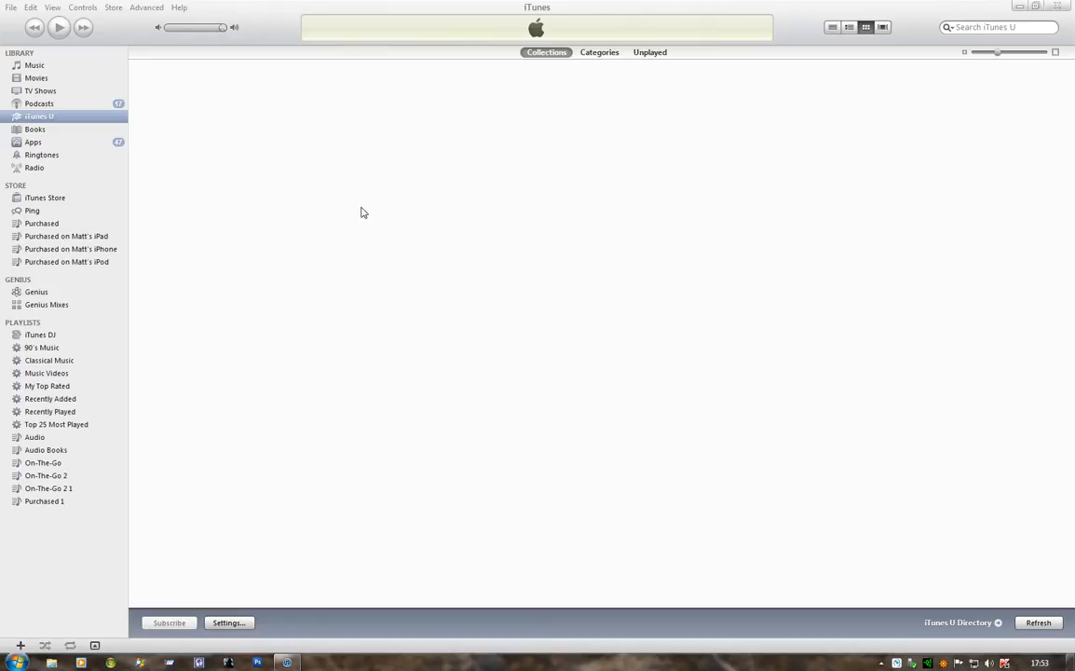
{"action": "mouse_move", "coordinate": [450, 232]}
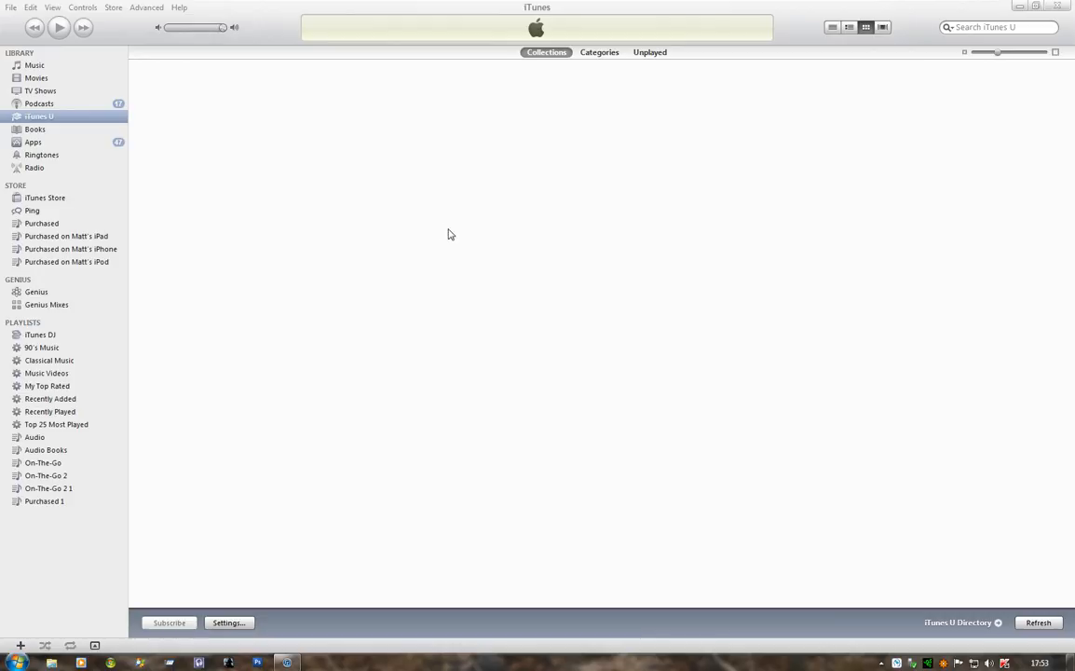
{"action": "mouse_move", "coordinate": [484, 212]}
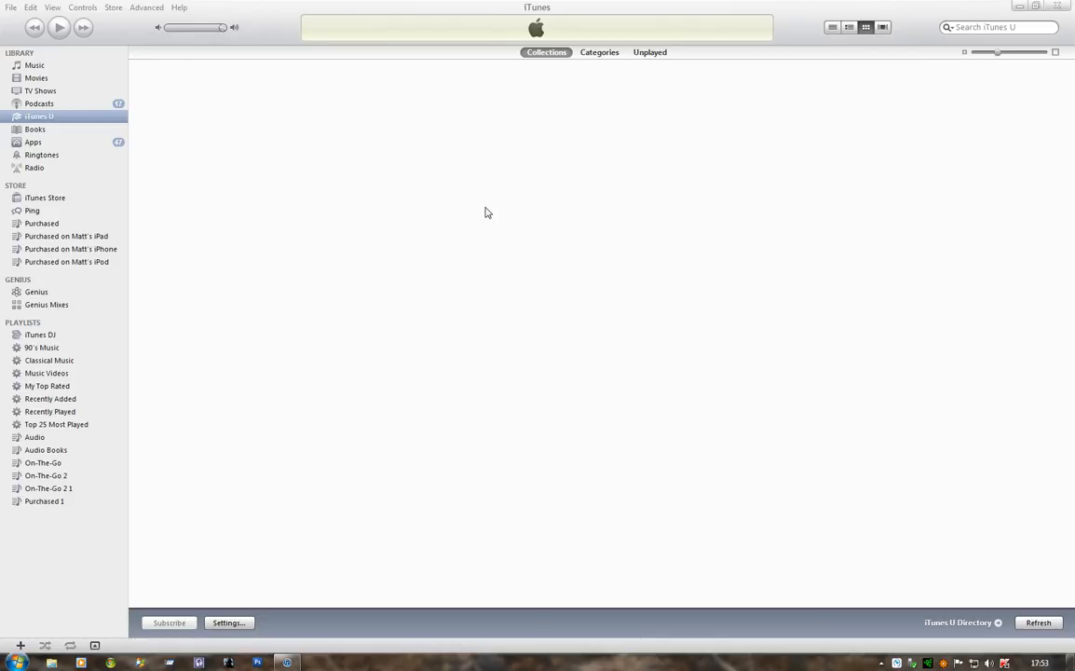
{"action": "mouse_move", "coordinate": [534, 348]}
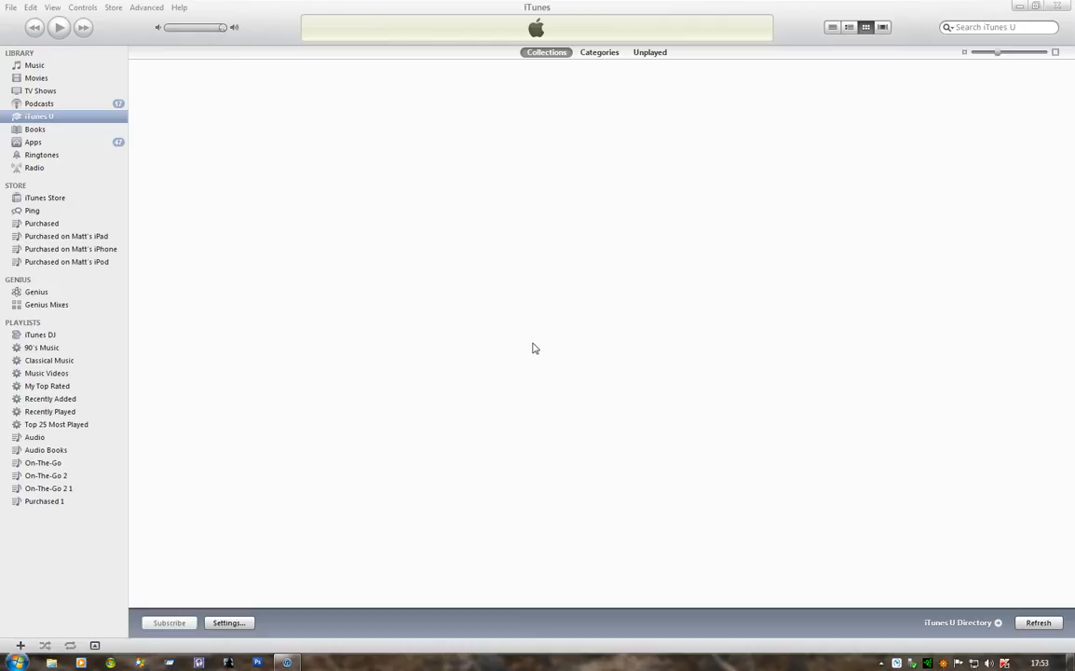
{"action": "mouse_move", "coordinate": [480, 238]}
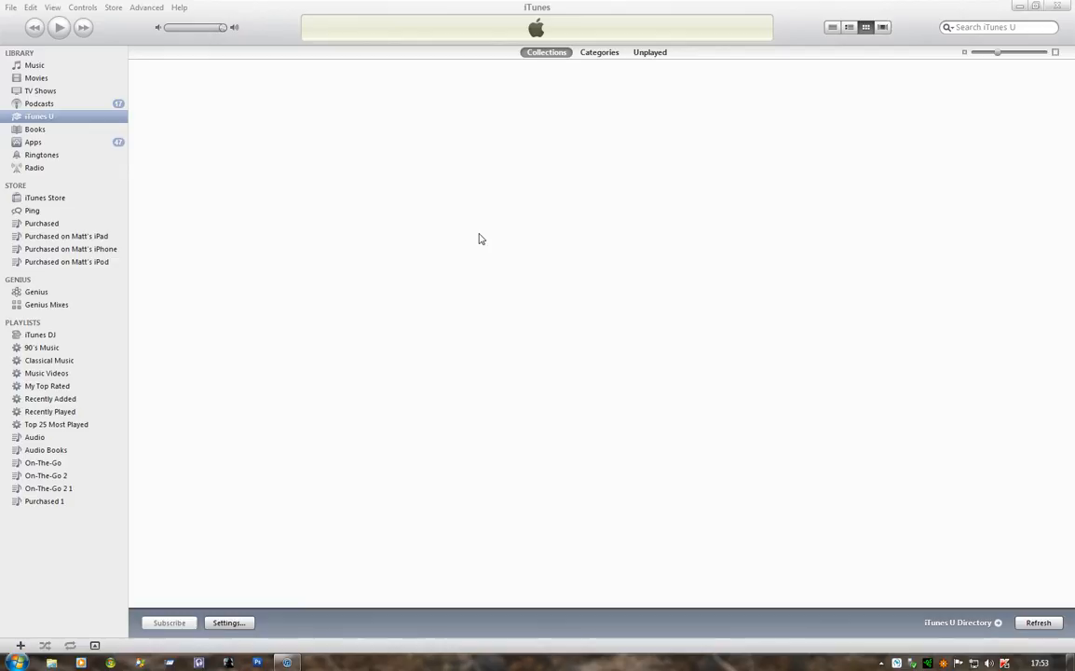
{"action": "mouse_move", "coordinate": [387, 212]}
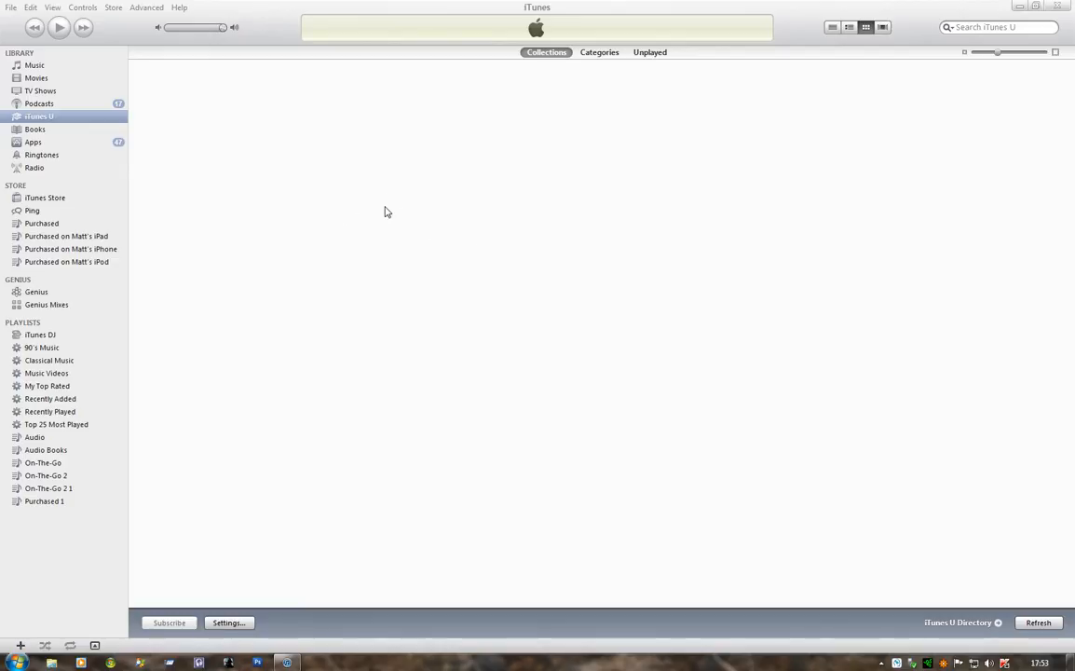
{"action": "mouse_move", "coordinate": [559, 217]}
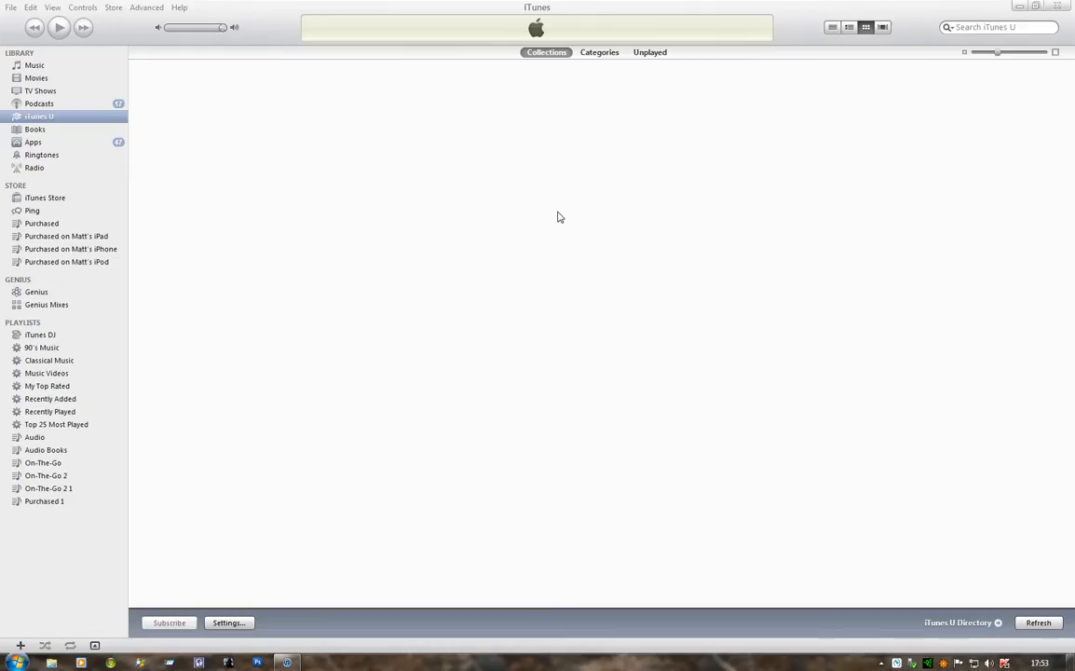
{"action": "mouse_move", "coordinate": [585, 226]}
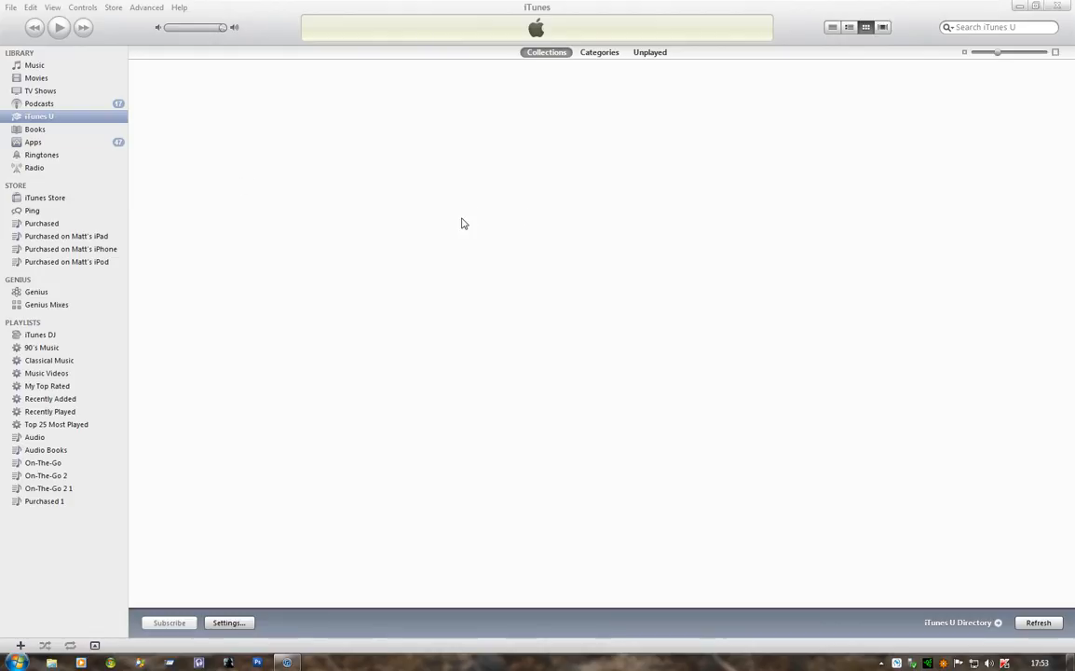
{"action": "mouse_move", "coordinate": [536, 178]}
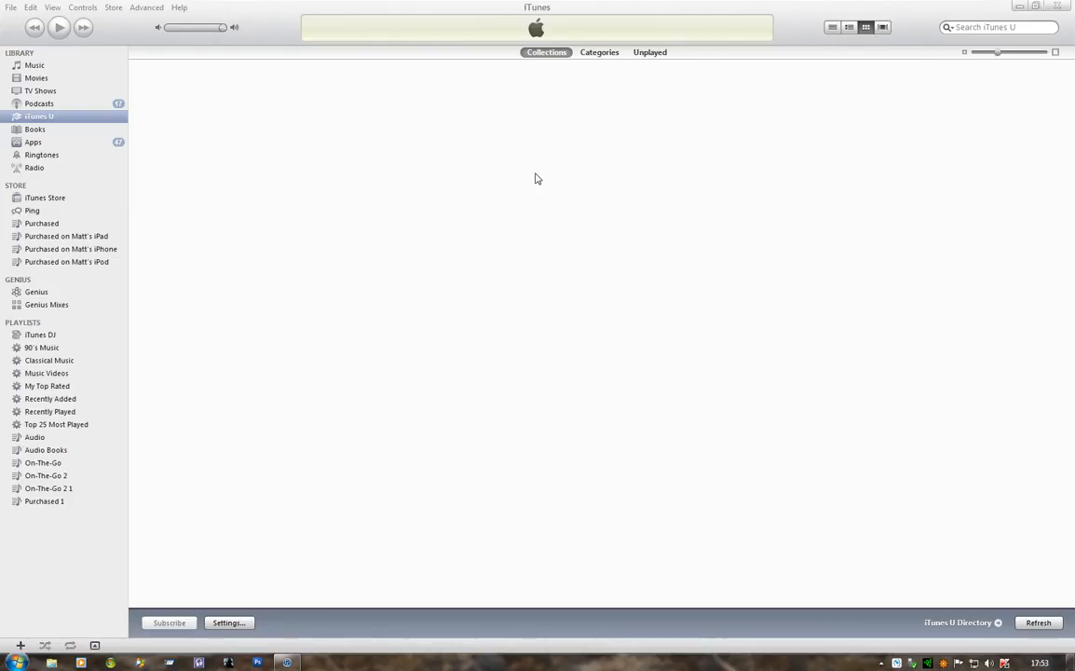
{"action": "mouse_move", "coordinate": [550, 178]}
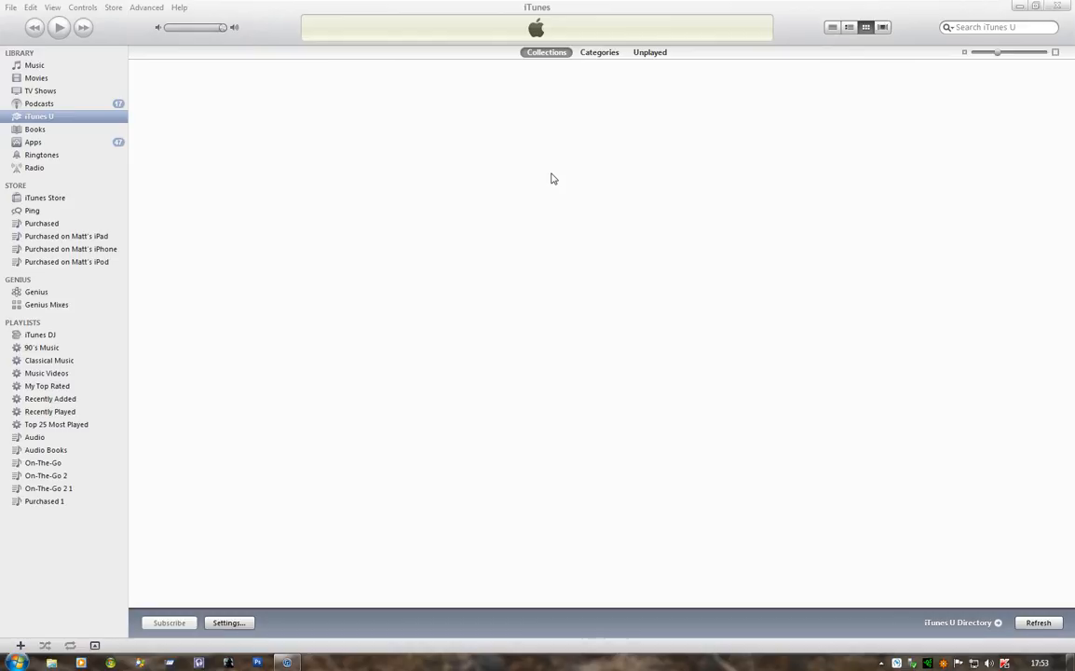
{"action": "mouse_move", "coordinate": [392, 146]}
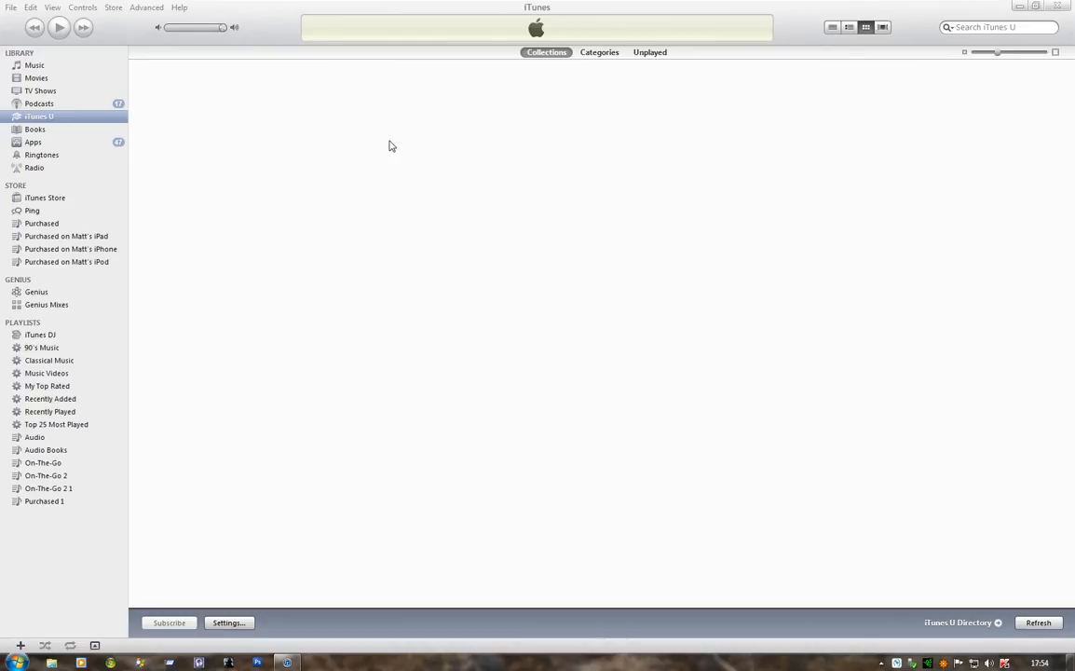
{"action": "mouse_move", "coordinate": [639, 209]}
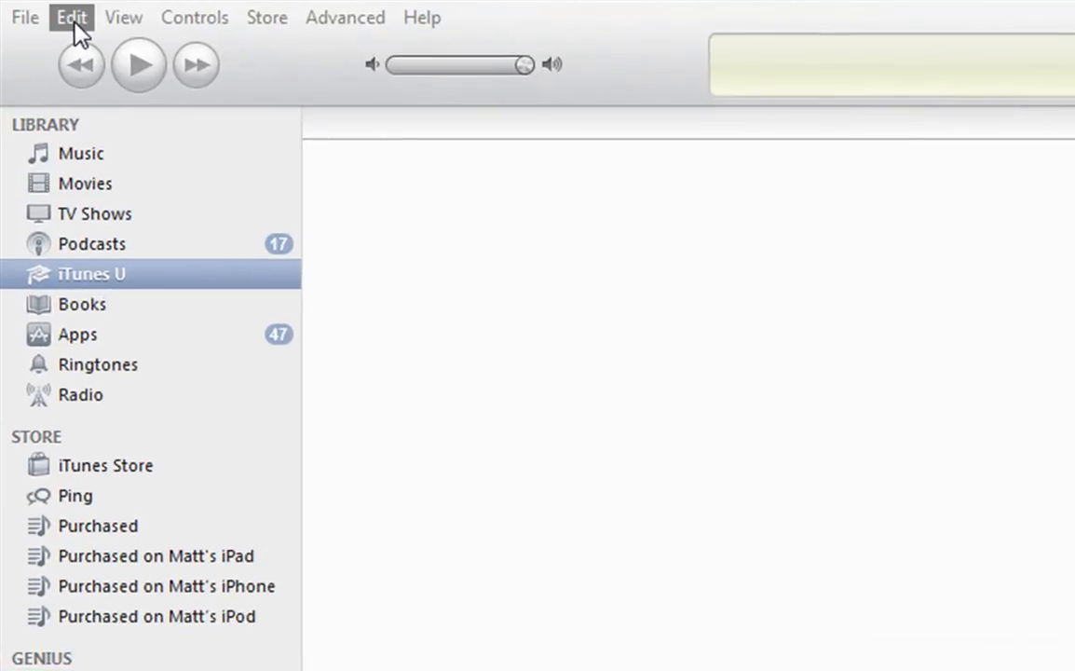
- Open iTunes Preferences from the Edit menu, landing on the General settings
{"action": "left_click", "coordinate": [71, 16]}
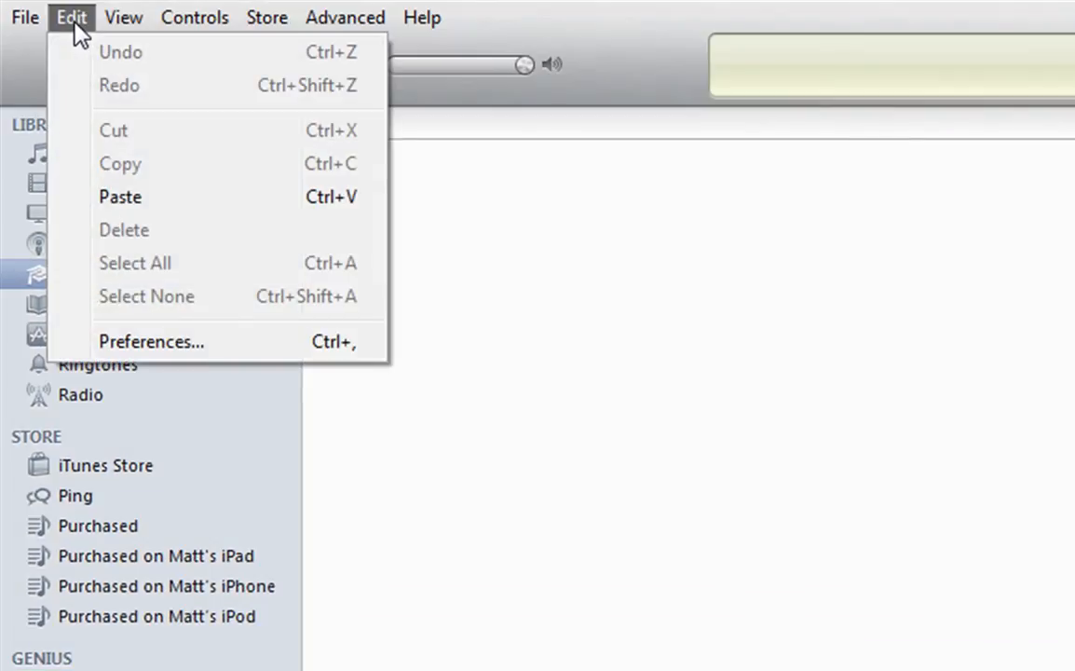
{"action": "left_click", "coordinate": [150, 341]}
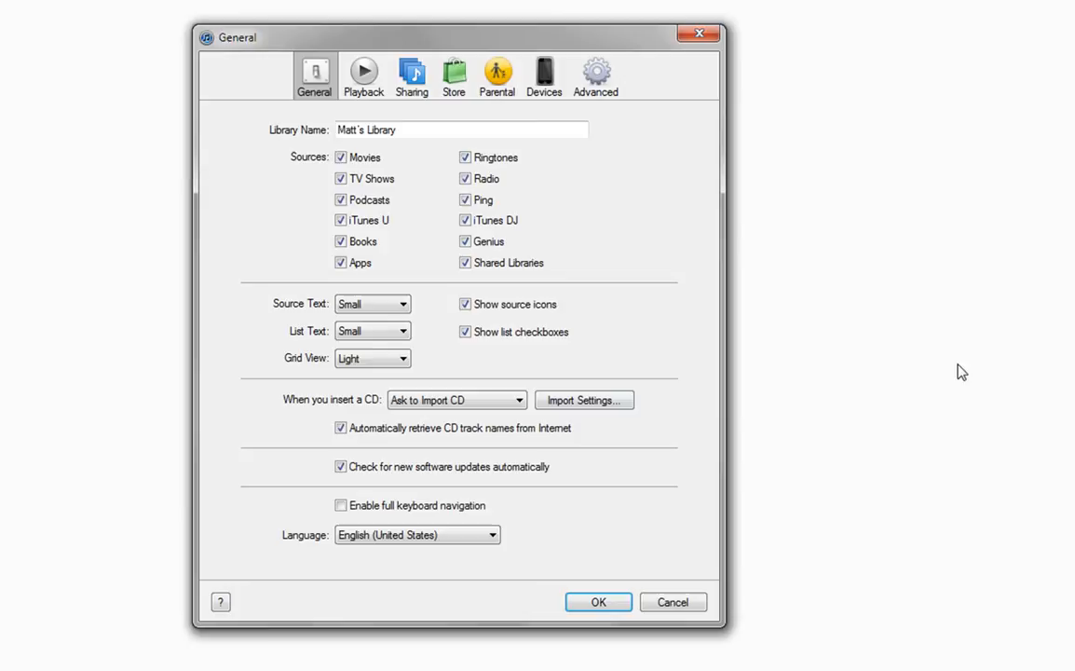
{"action": "mouse_move", "coordinate": [987, 323]}
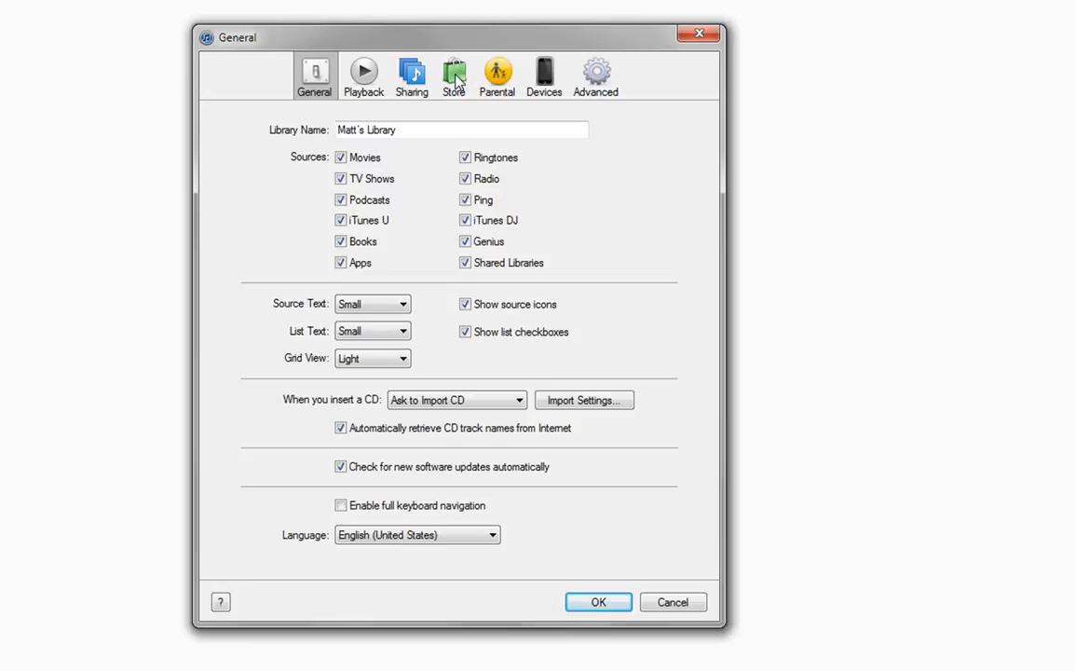
- Enable Automatic Downloads for Apps and Books in the Store preferences and confirm with OK
{"action": "left_click", "coordinate": [453, 75]}
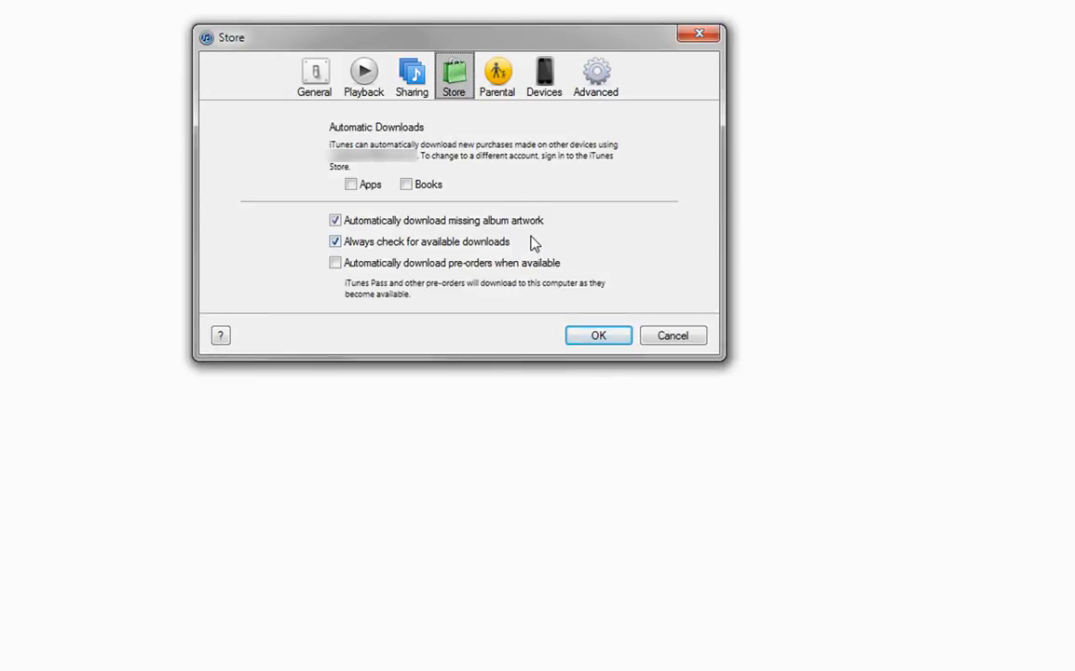
{"action": "mouse_move", "coordinate": [456, 172]}
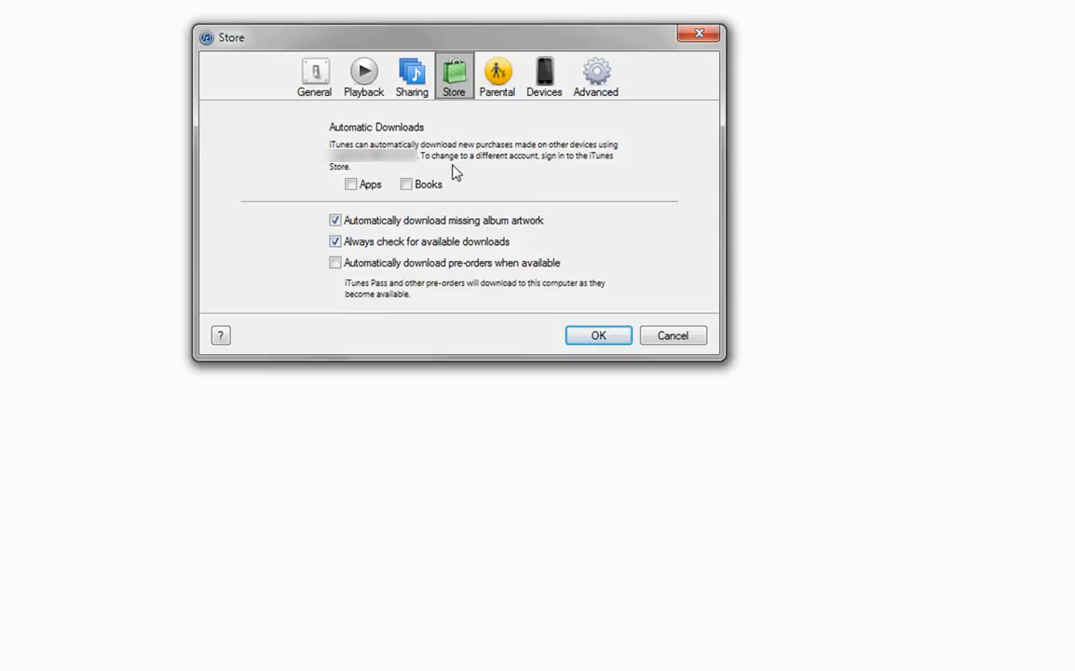
{"action": "mouse_move", "coordinate": [466, 206]}
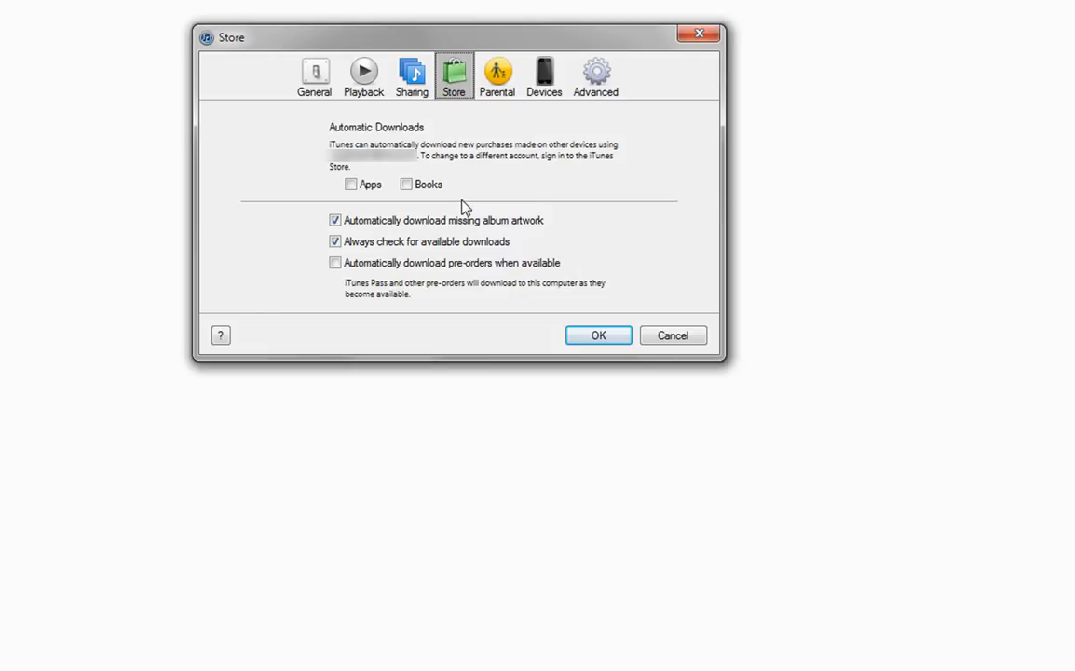
{"action": "mouse_move", "coordinate": [472, 196]}
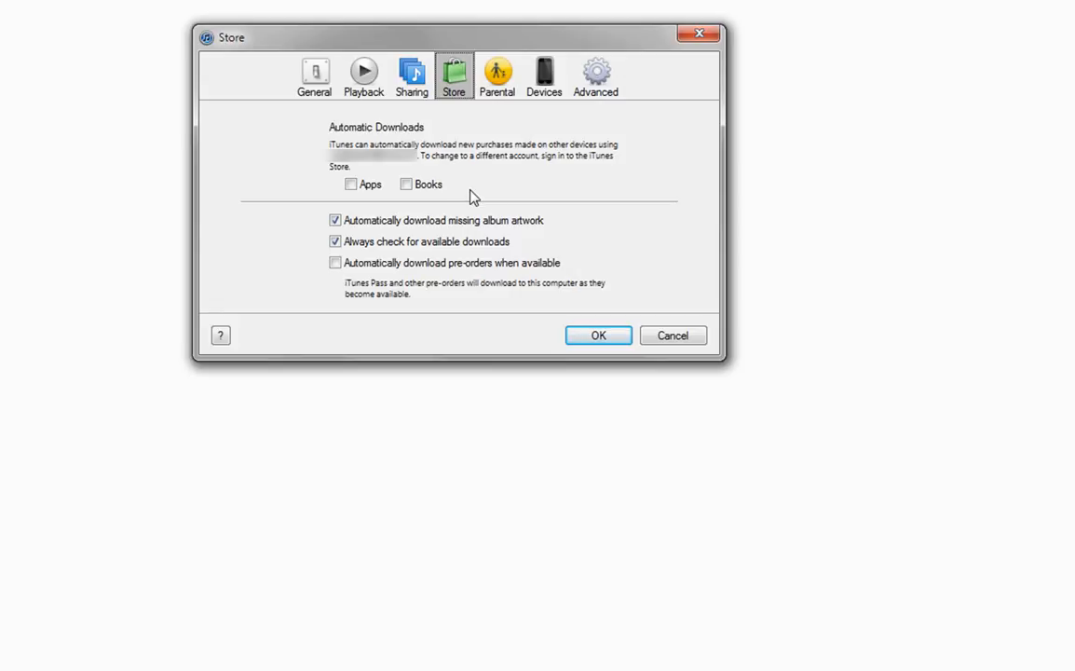
{"action": "mouse_move", "coordinate": [358, 205]}
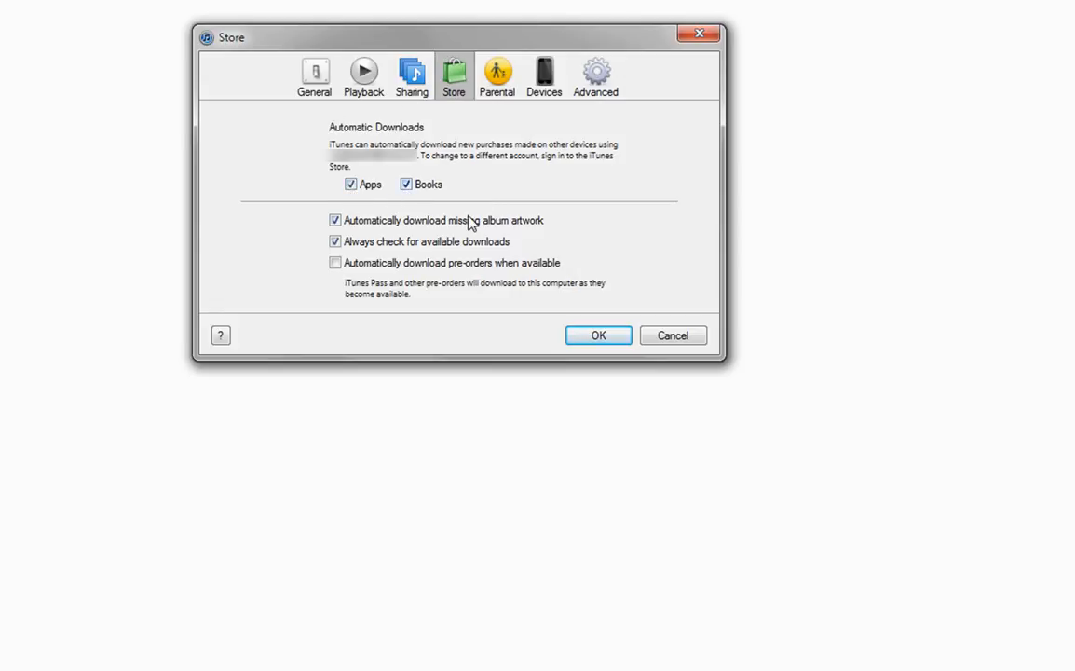
{"action": "mouse_move", "coordinate": [552, 202]}
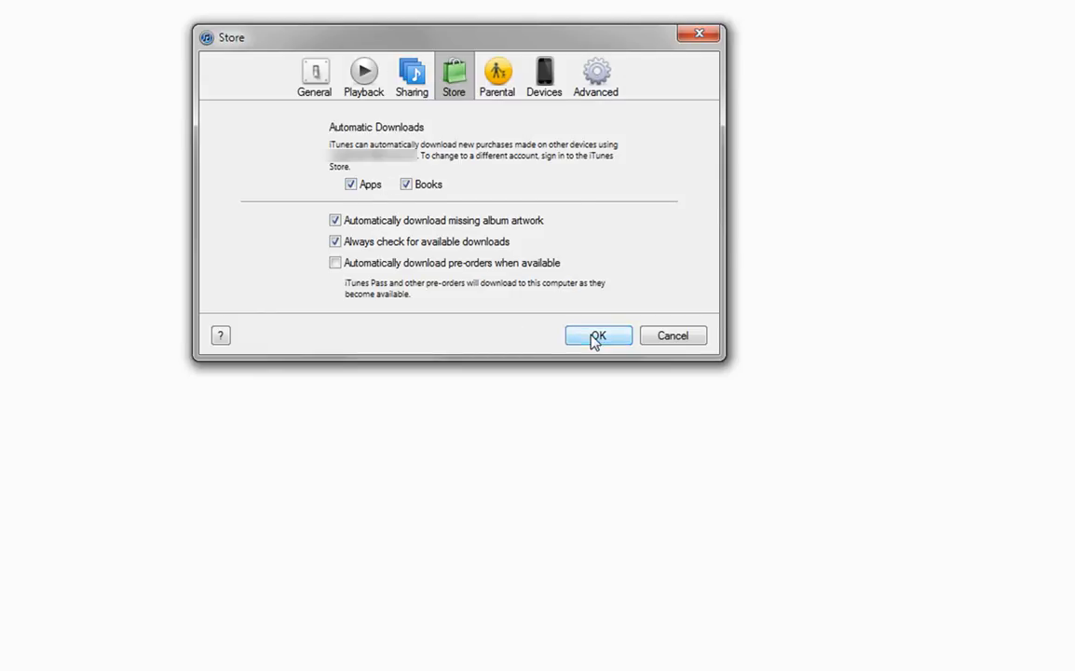
{"action": "left_click", "coordinate": [597, 336]}
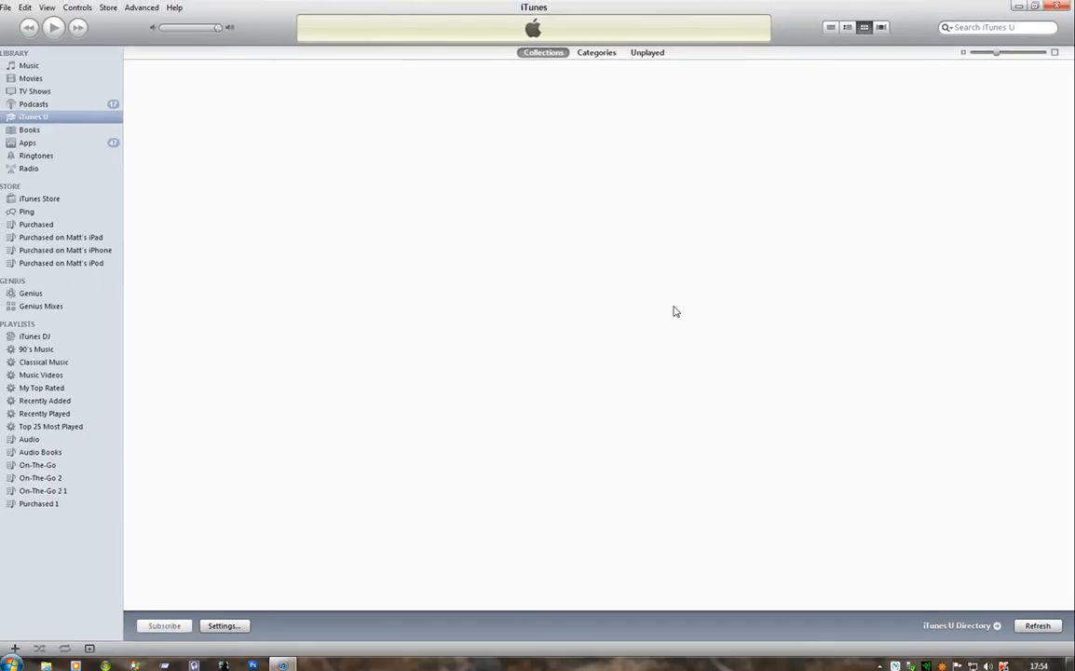